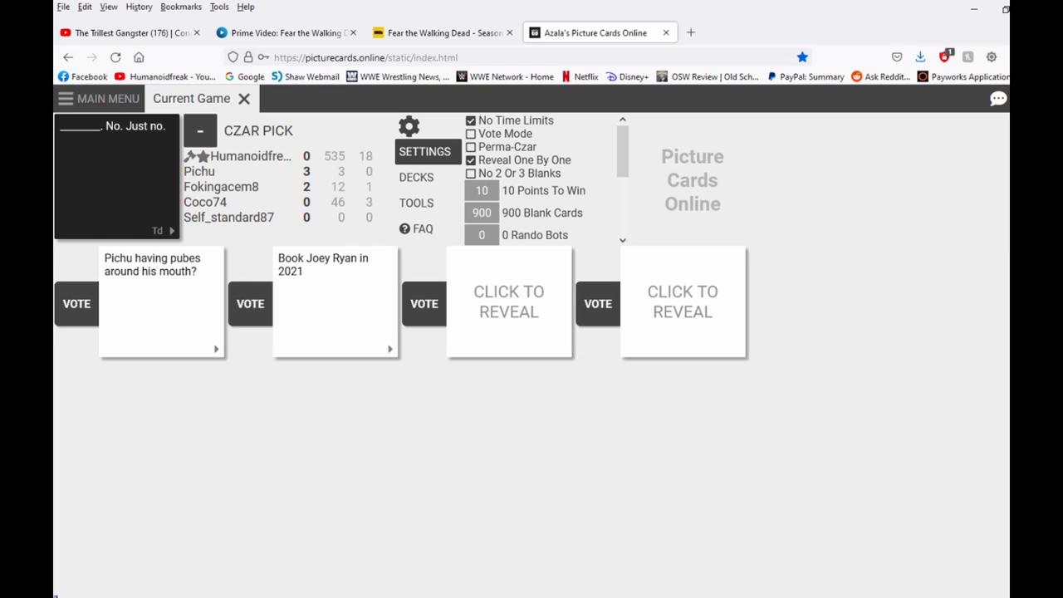
Step: Vote for the preferred revealed answer card to end the round
click(509, 301)
text(Ace speaking more finish.)
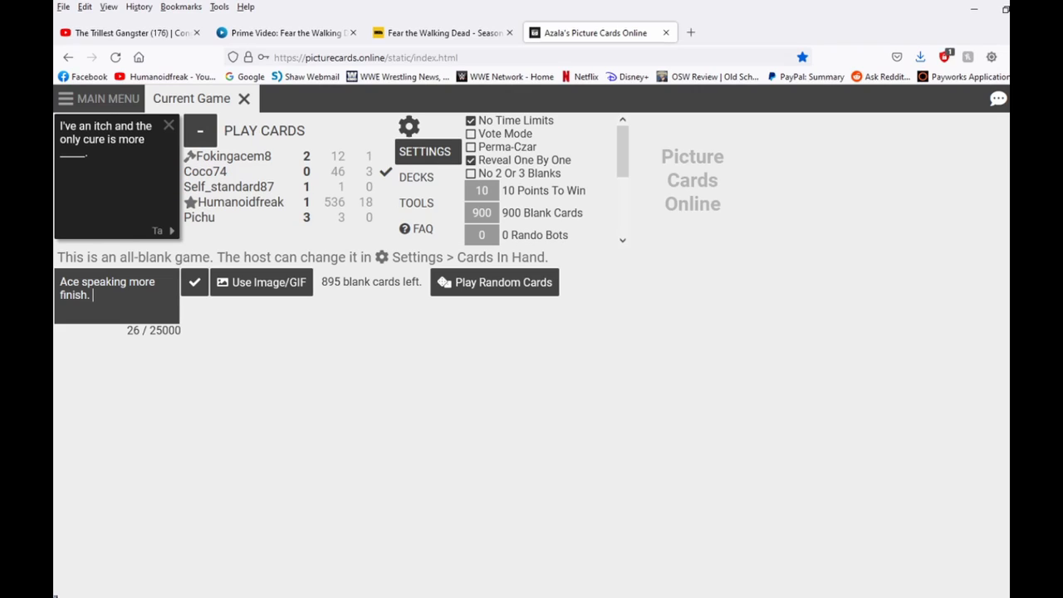
Step: Write the blank card answer 'while he reads 50 shades of grey' for the itch prompt
text(w)
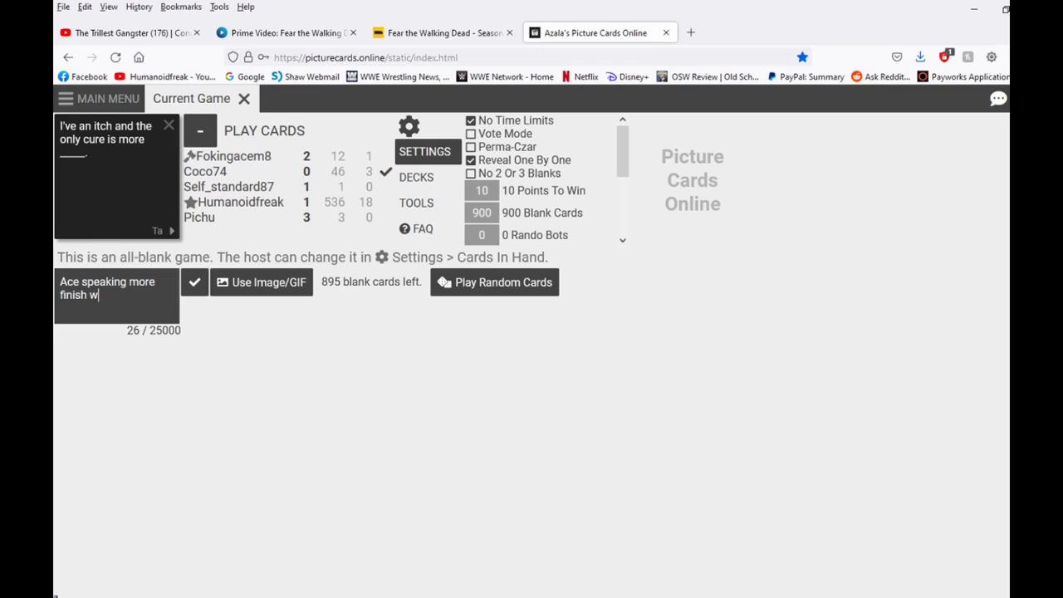
text(hile he reads)
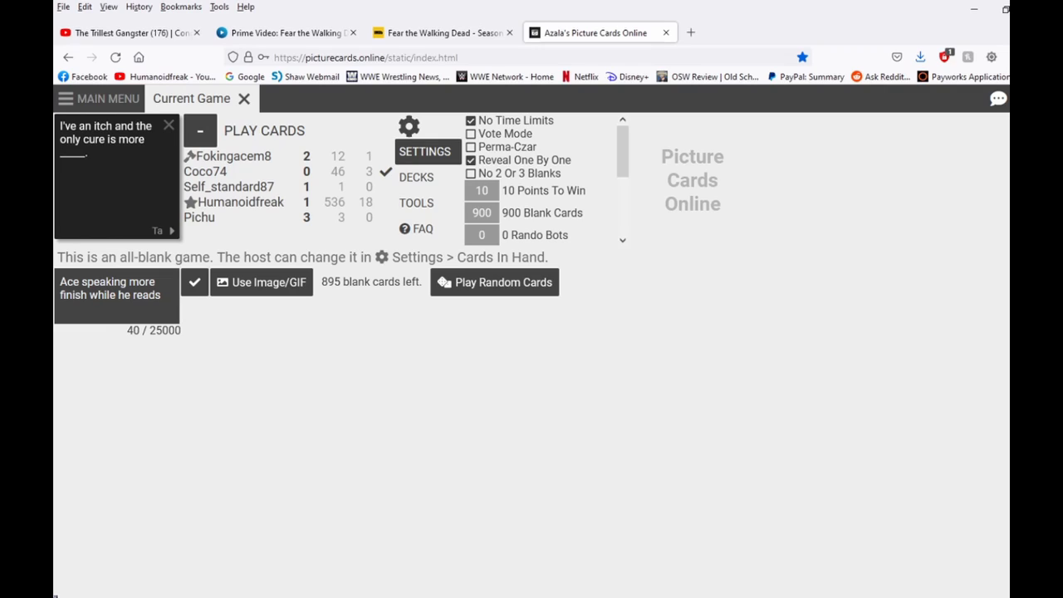
text(50 sha)
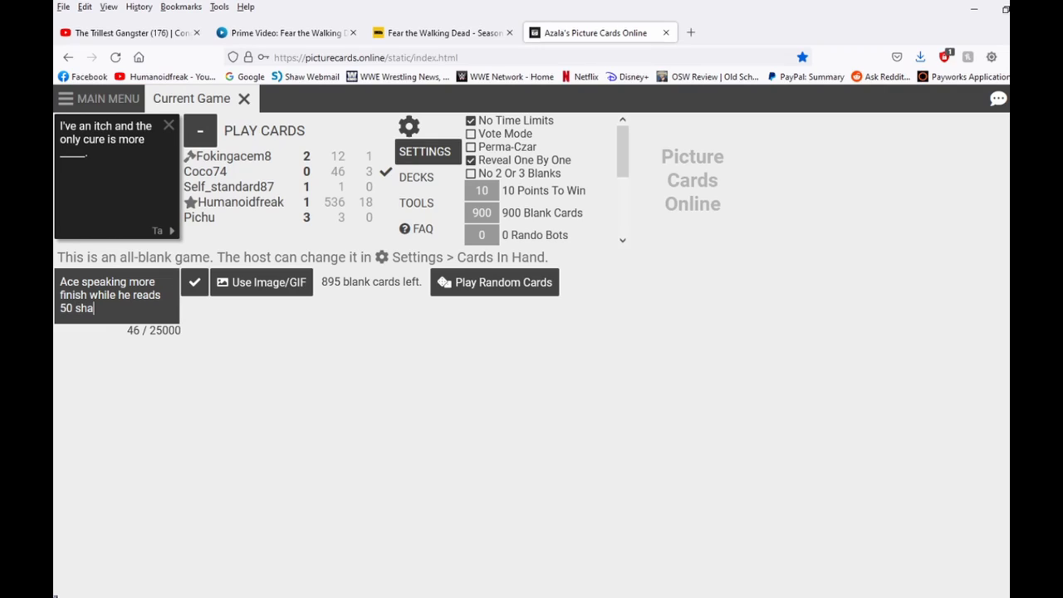
text(des of grey)
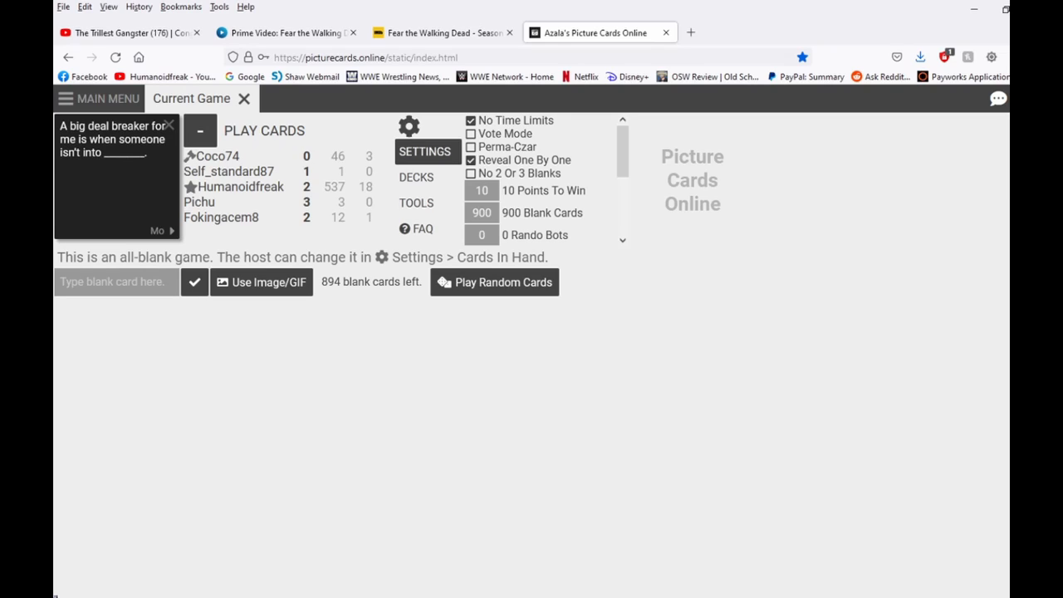
Step: Start a blank card so the deal-breaker round can proceed to czar judging
click(117, 283)
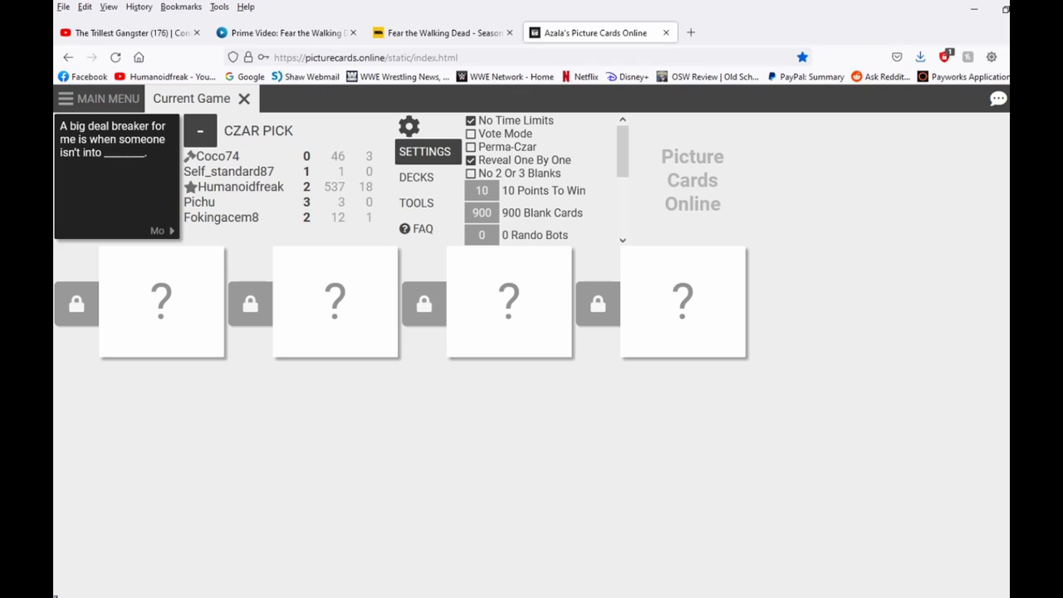
Step: Reveal the first, second and third hidden answers to the deal-breaker prompt
click(161, 302)
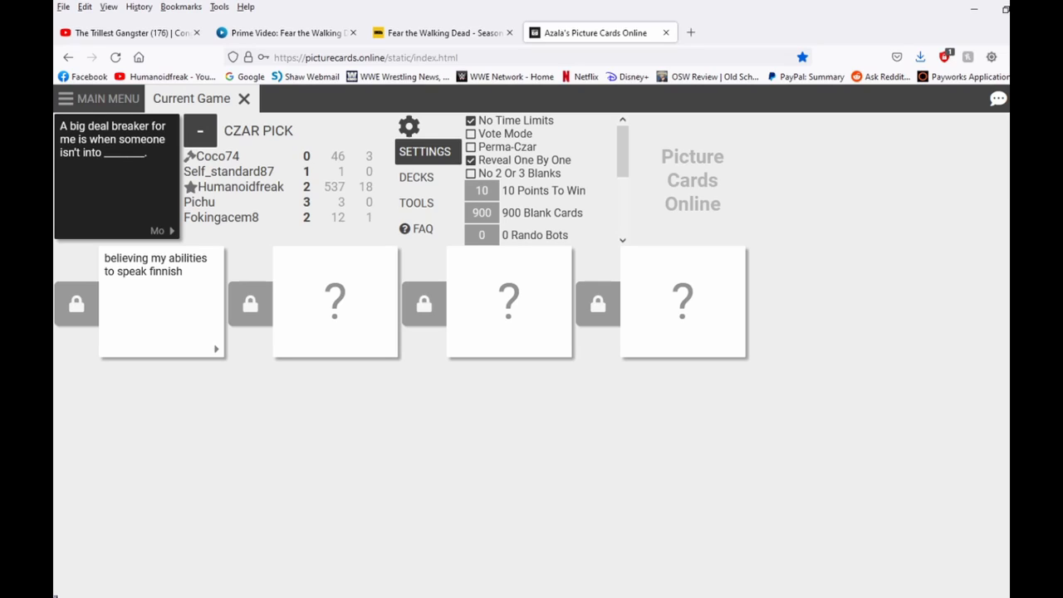
click(335, 302)
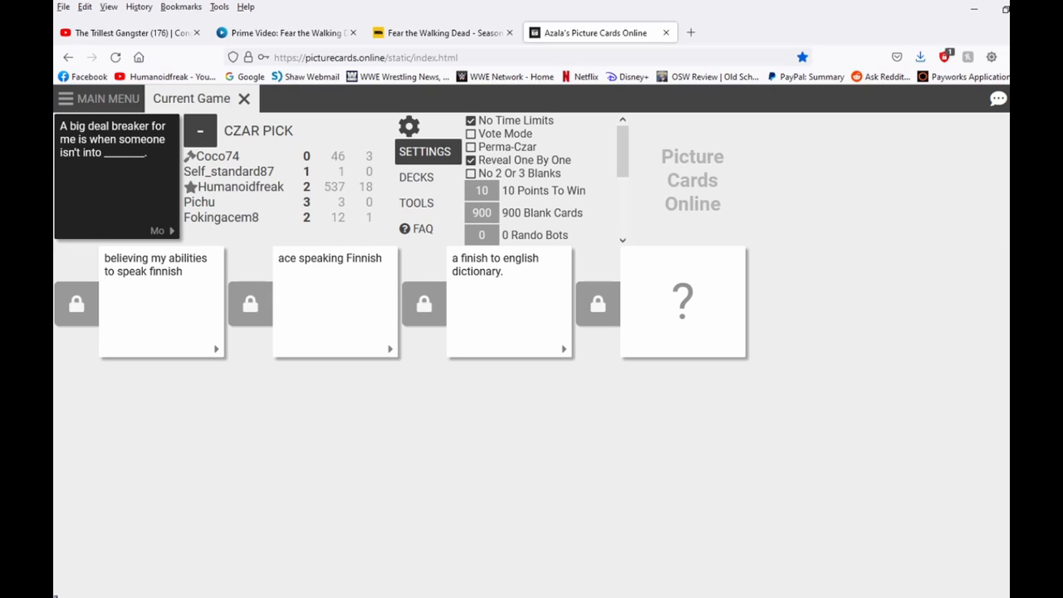
click(682, 302)
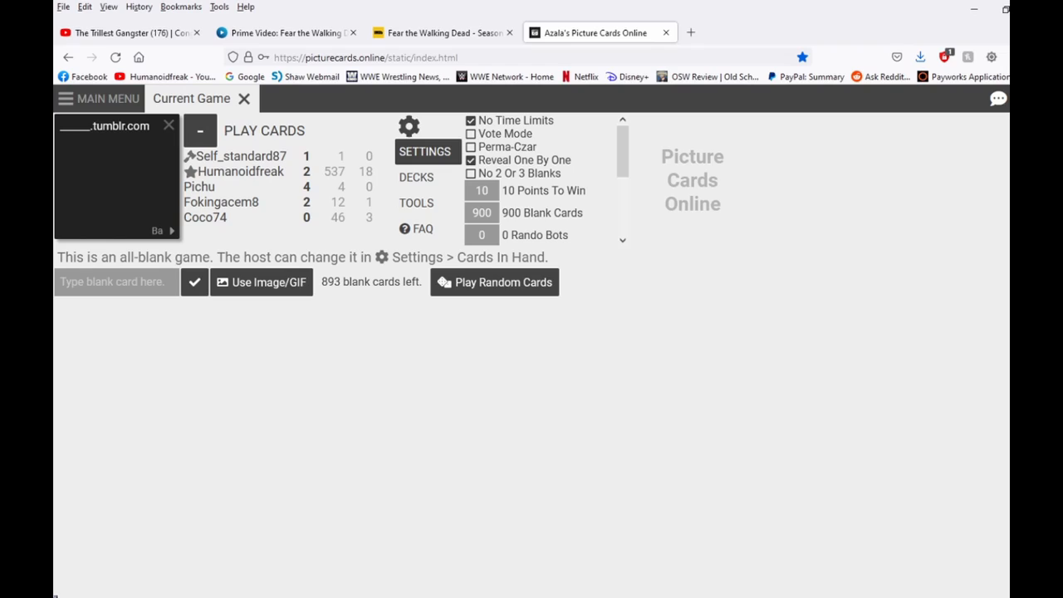
Step: Write a blank card about Bryant Gumble's lumber, save it and play it for the tumblr.com prompt
click(116, 283)
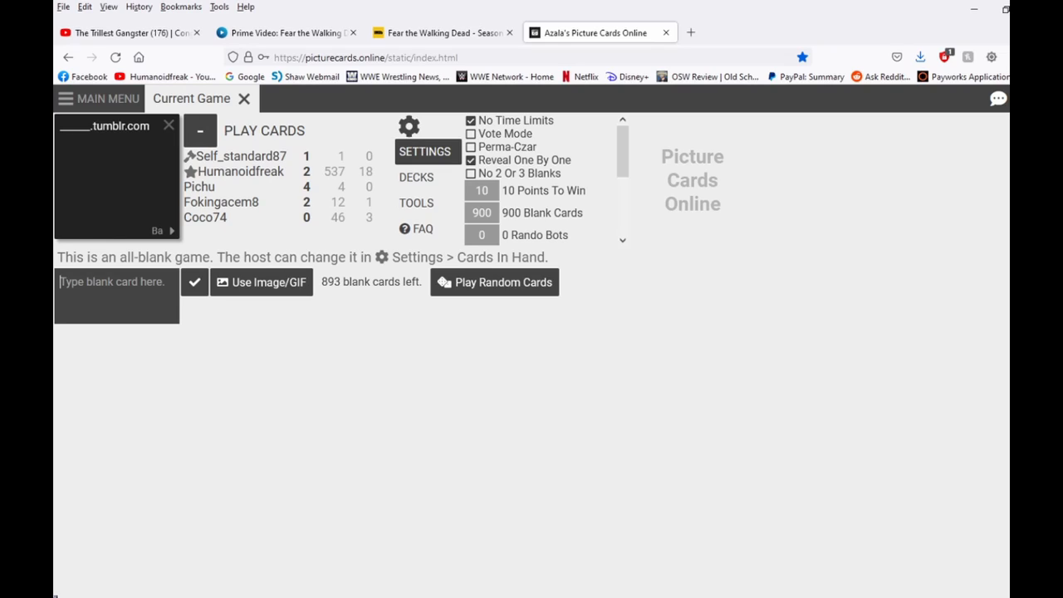
text(bryant)
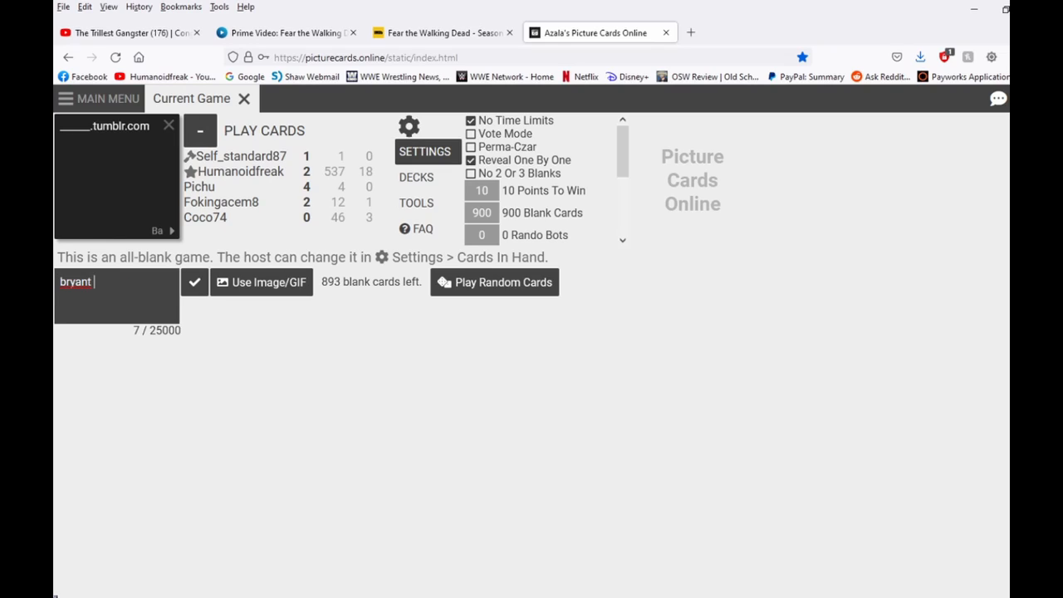
text(gumble's twisted)
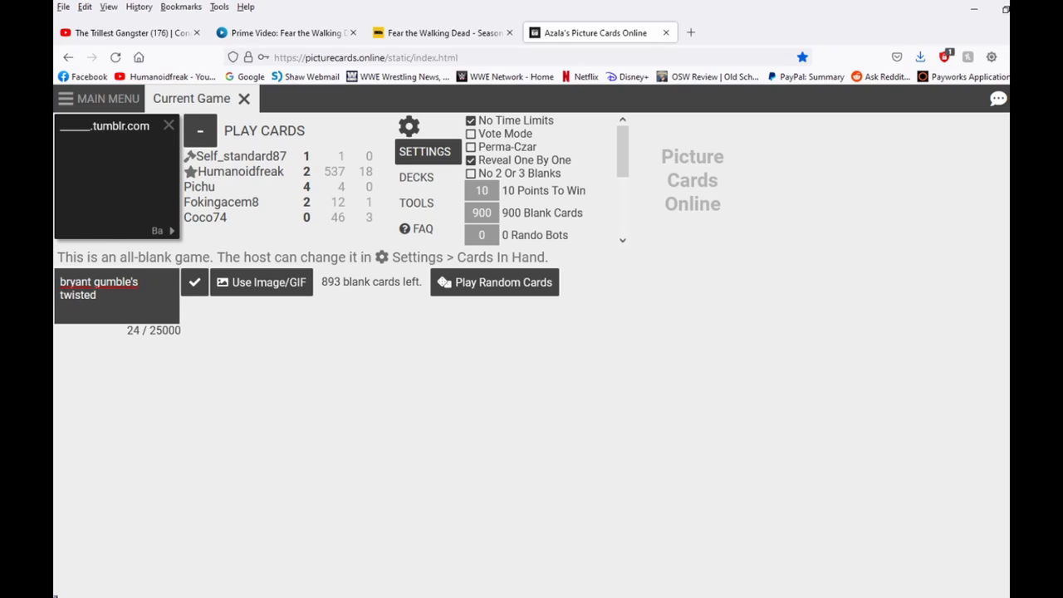
text(bumble's account)
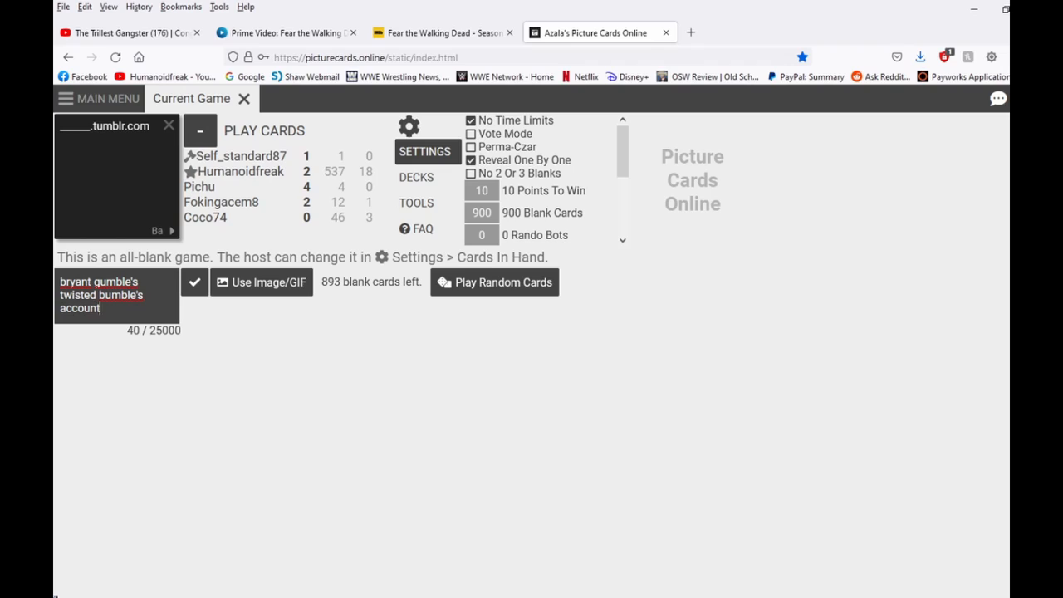
text(of lumber)
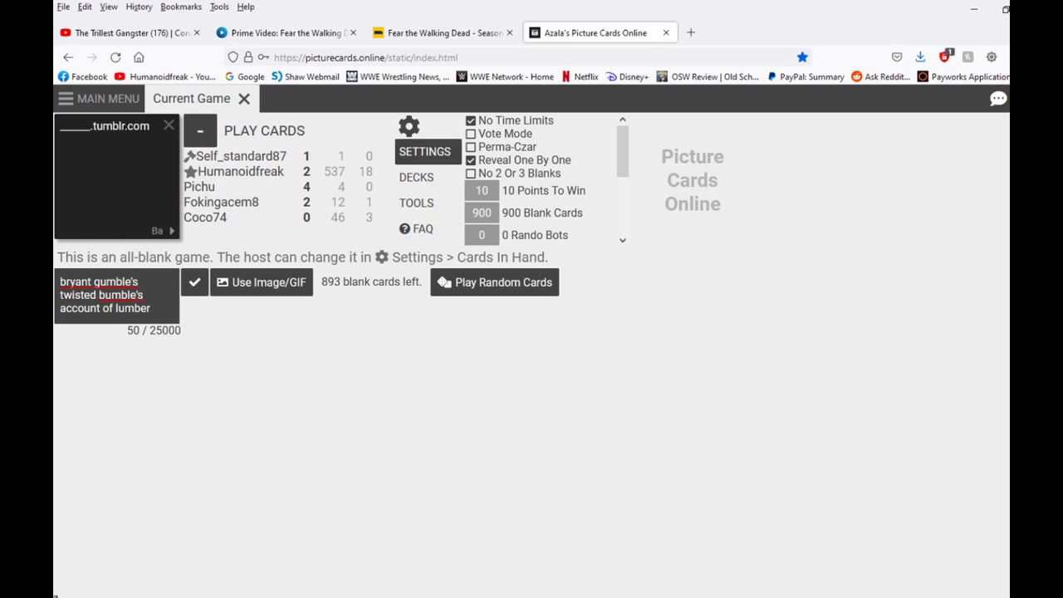
click(194, 282)
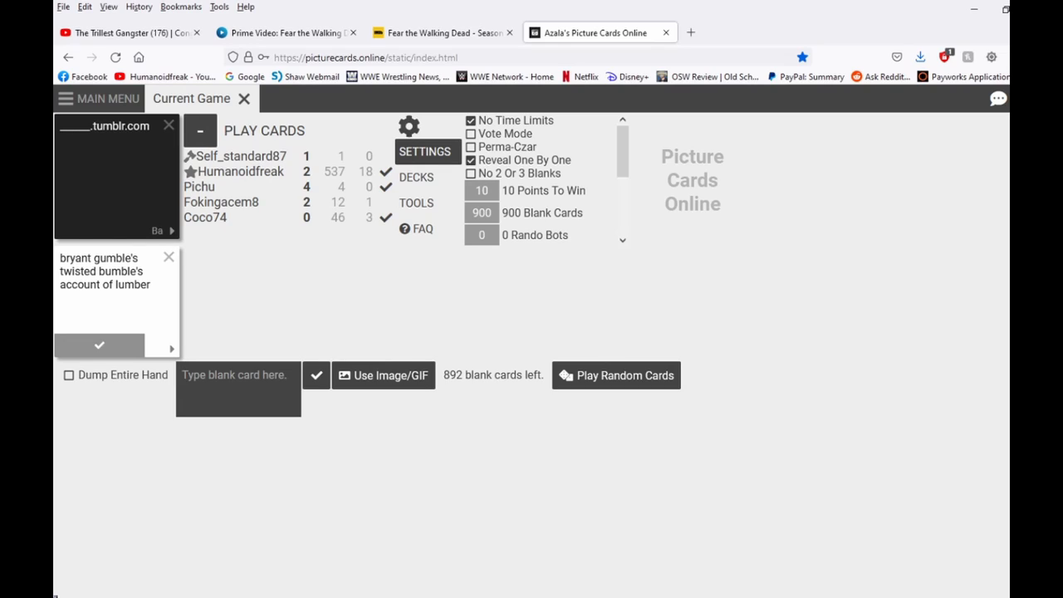
click(236, 375)
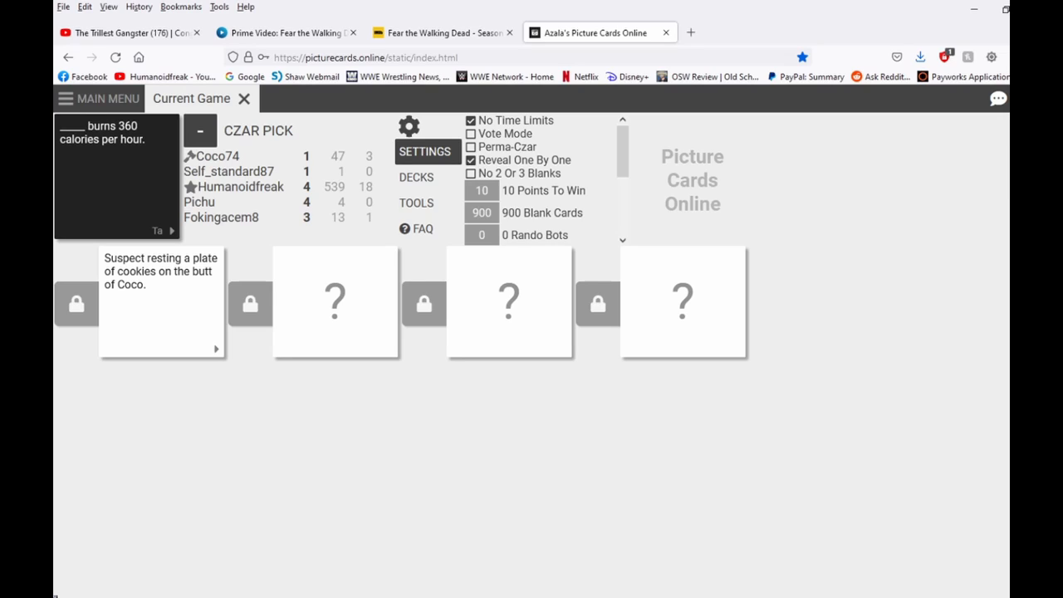
Step: Reveal an answer card in the calories round to move it toward a winner
click(336, 302)
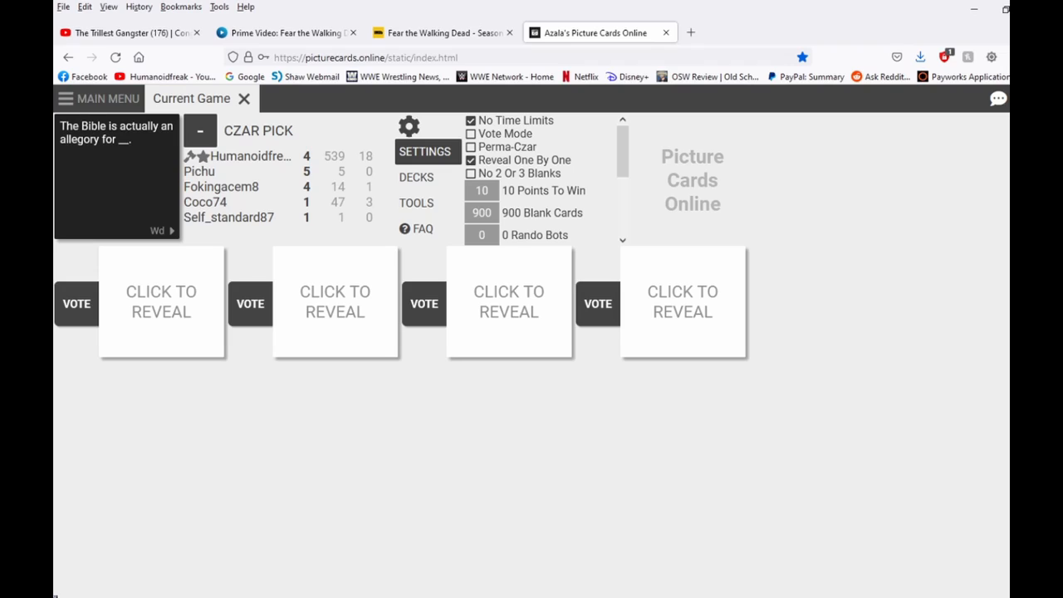
Step: Reveal the first three answers to the Bible allegory prompt
click(160, 303)
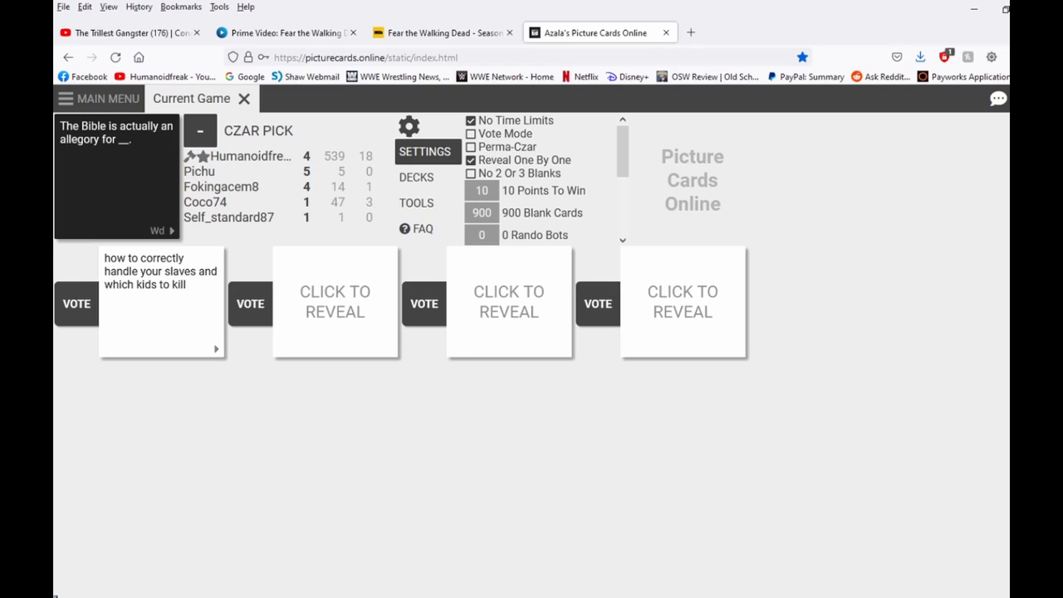
click(336, 303)
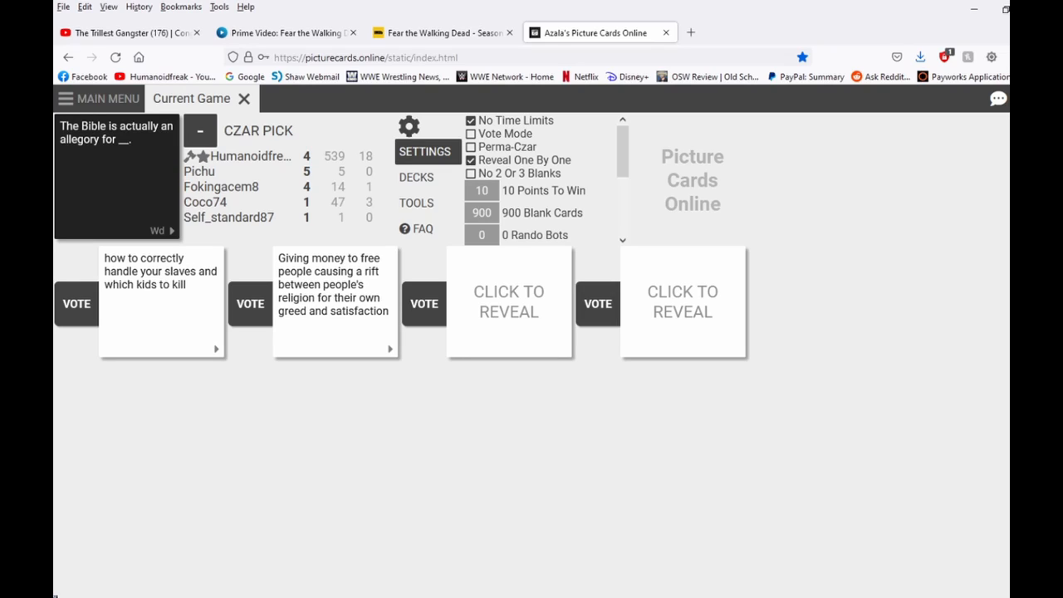
click(508, 302)
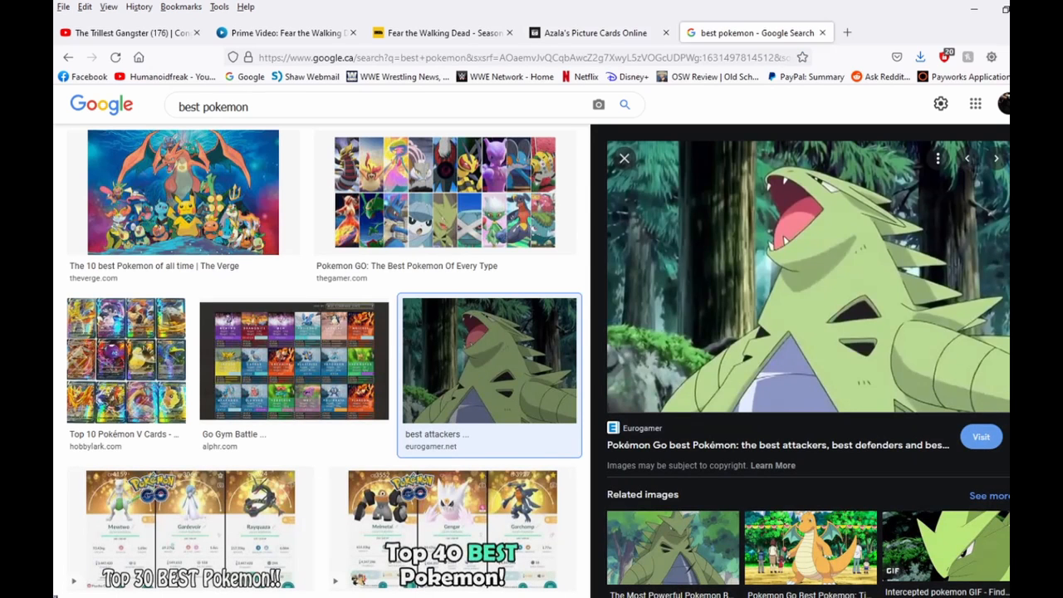
Step: Change the Google image search from best to 'worst pokemon'
double_click(190, 107)
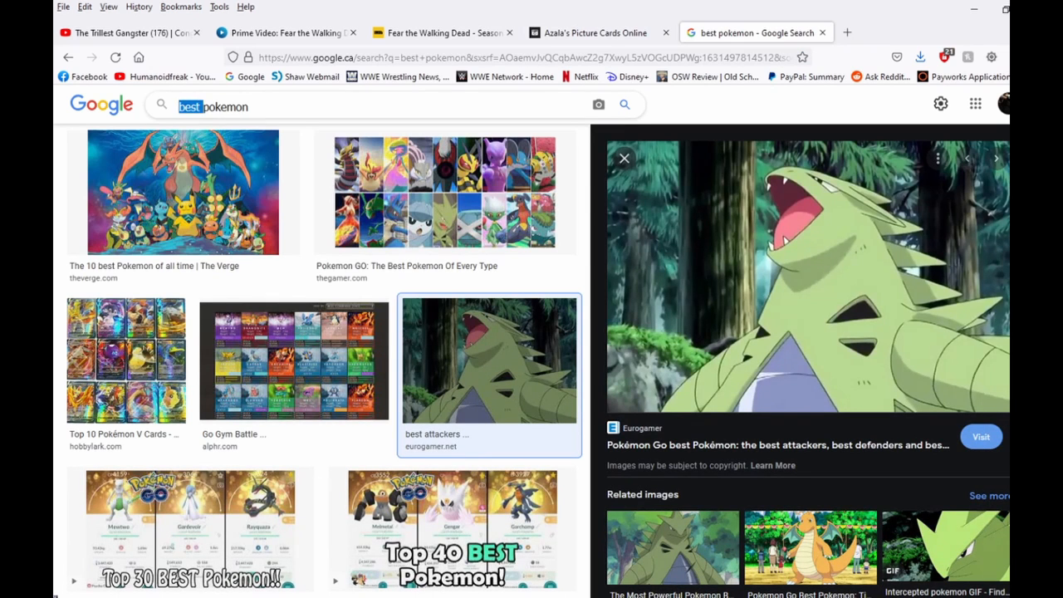
text(worst pokemon)
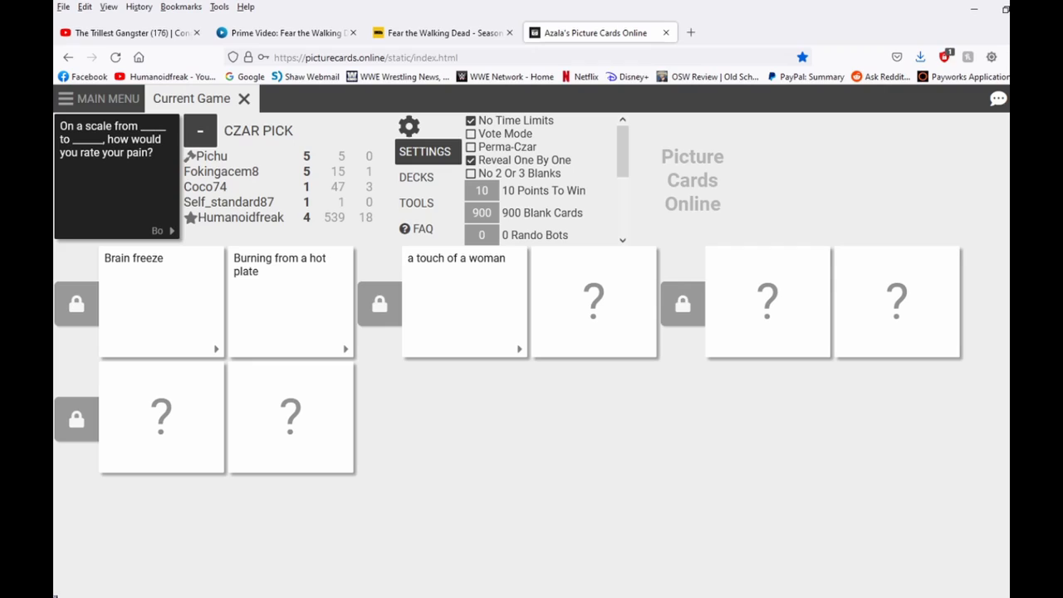
Step: Reveal the next hidden answer in the pain-scale round
click(594, 302)
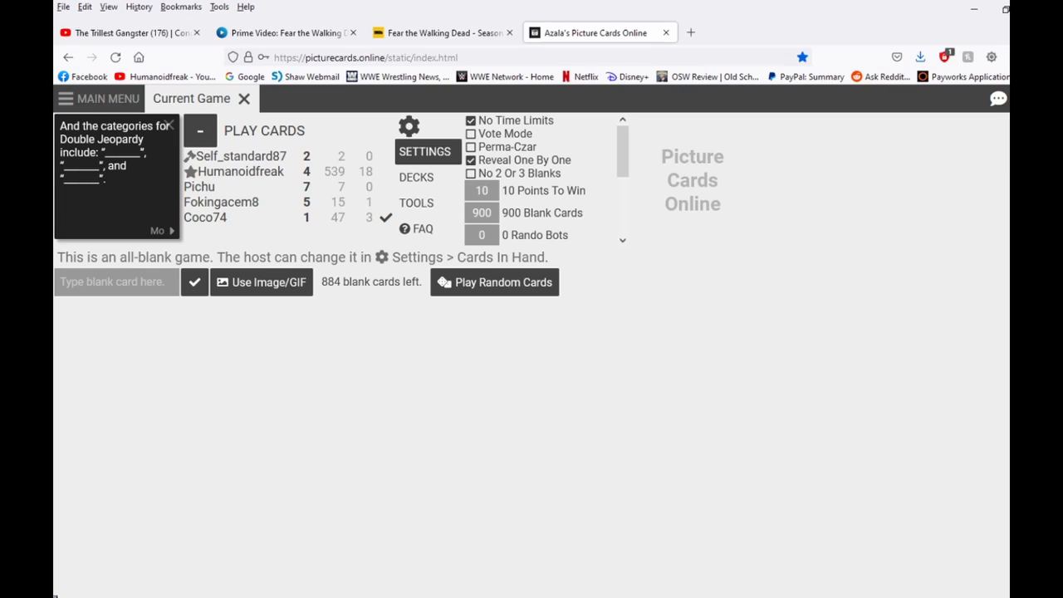
Step: Submit an answer card for the Double Jeopardy categories prompt
click(495, 283)
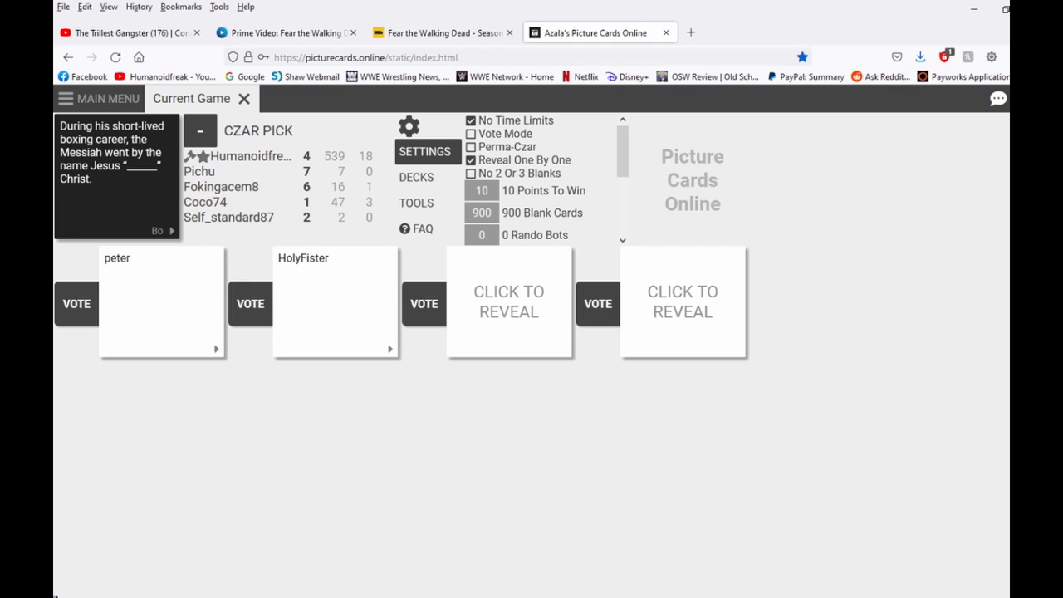
Step: Vote a winner for the boxing prompt, then reveal the hidden answers of the following round
click(508, 300)
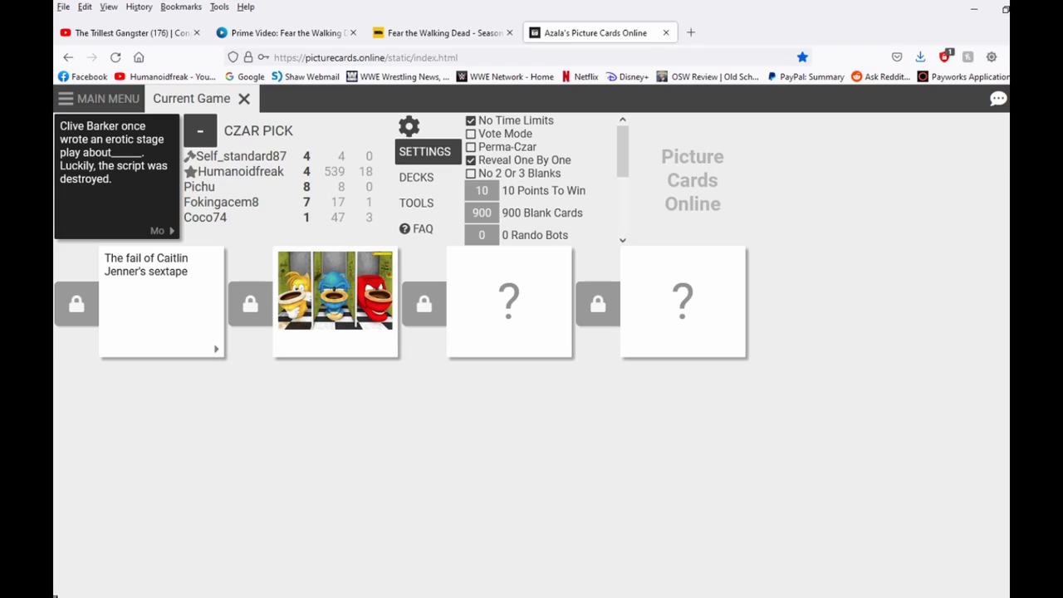
click(508, 302)
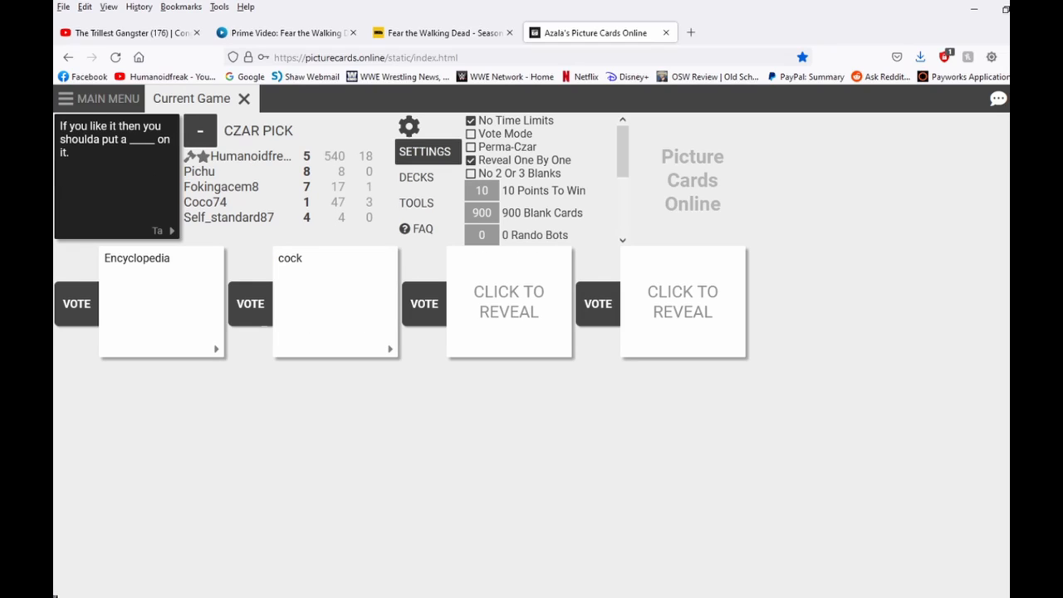
click(509, 301)
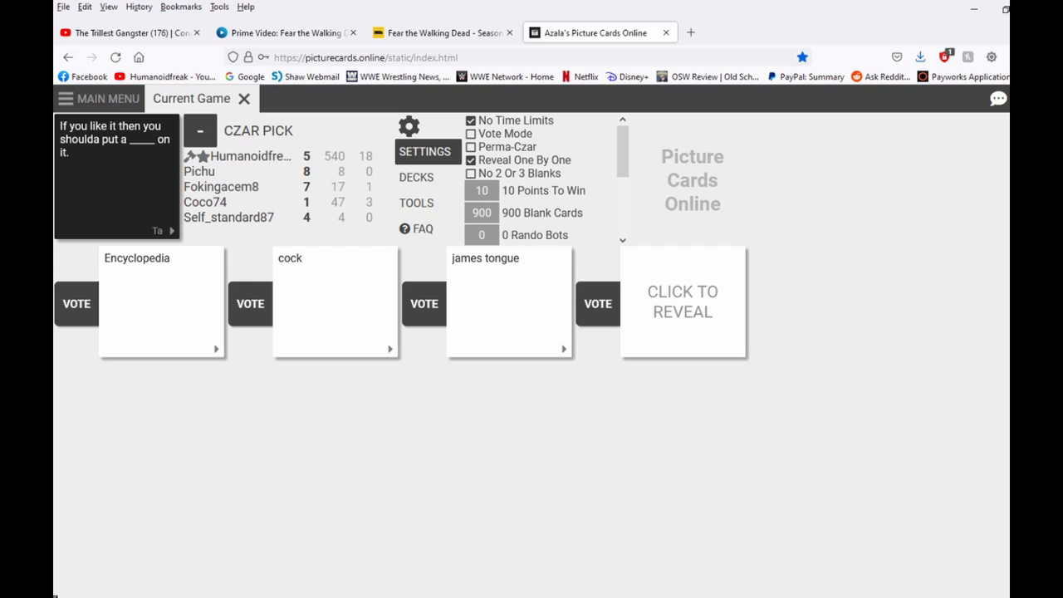
click(681, 302)
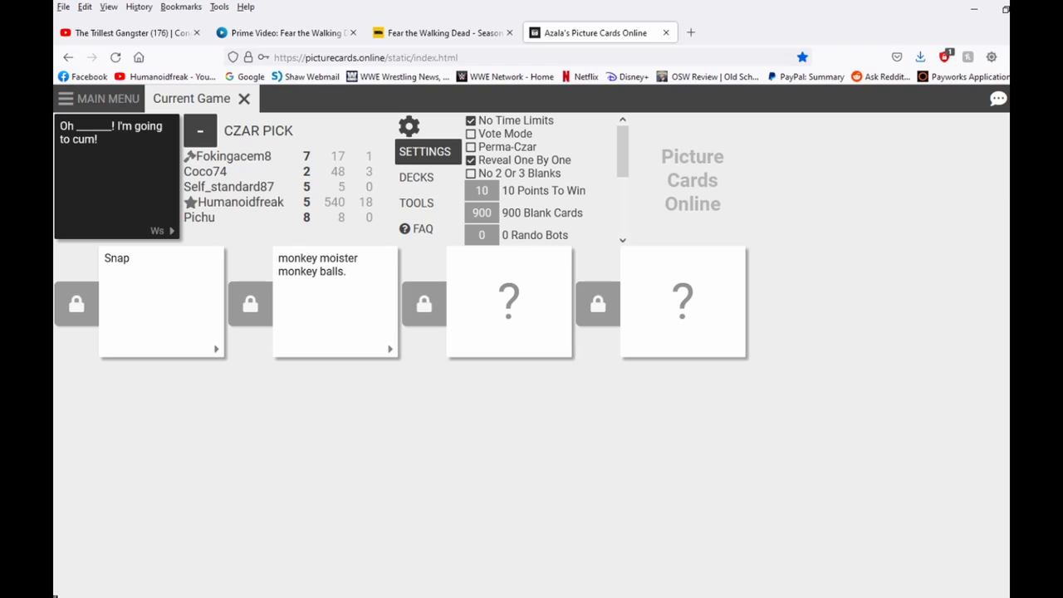
Step: Reveal the third and fourth hidden answers to the 'Oh ___!' prompt
click(508, 302)
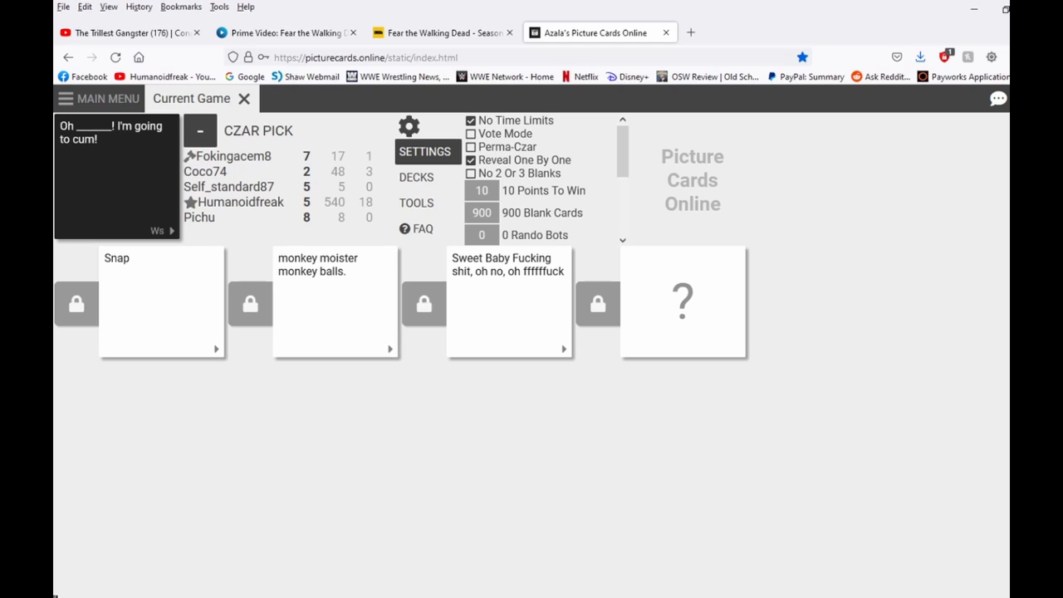
click(681, 303)
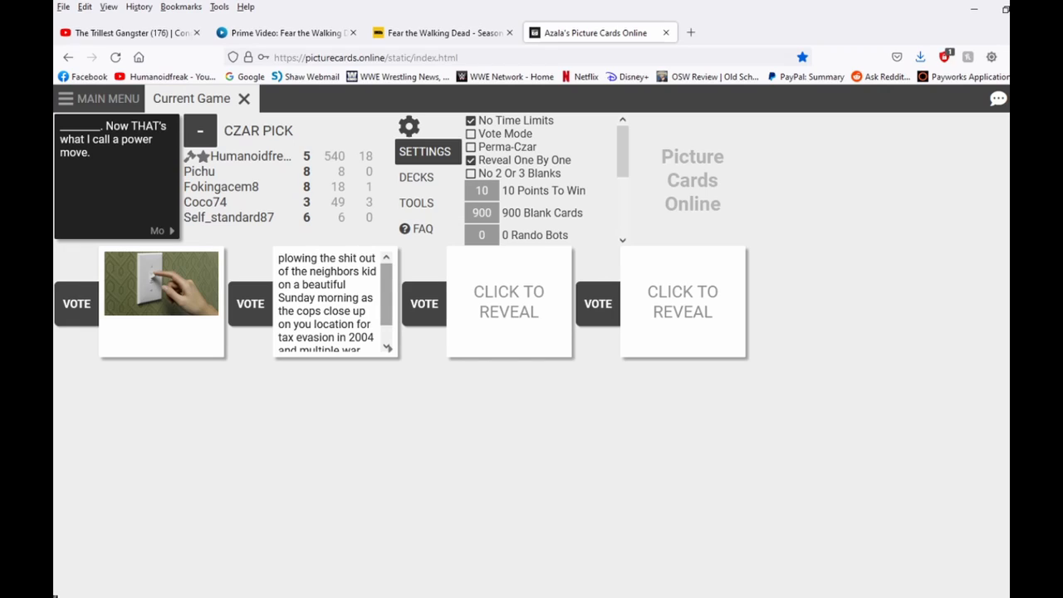
Step: Scroll through the long power-move answer card to read it fully
scroll(down, 3)
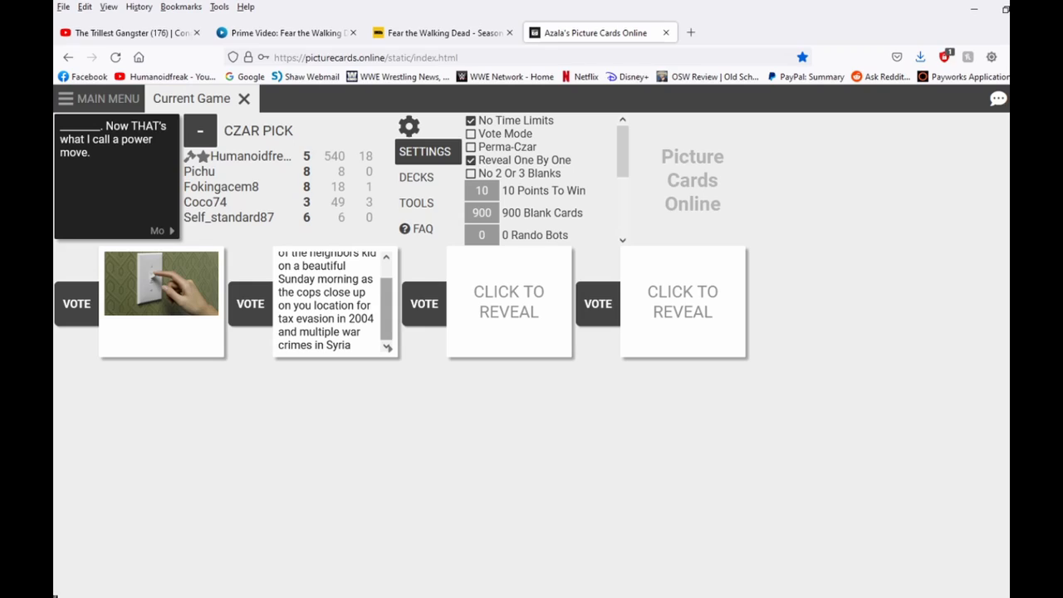
scroll(up, 3)
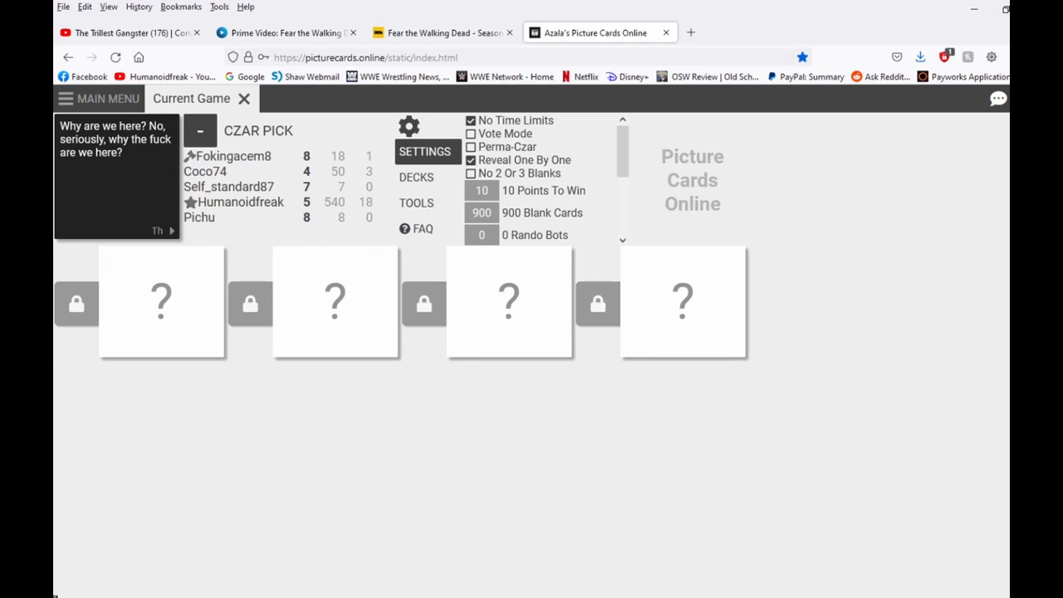
Step: Reveal all four 'Why are we here?' answers and scroll through the long fourth card
click(161, 302)
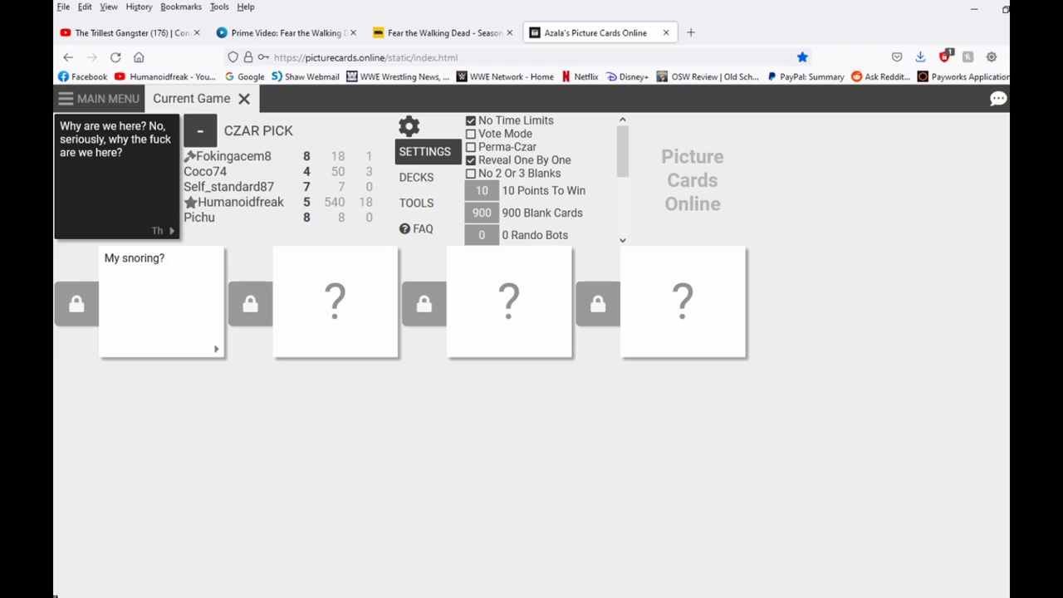
click(335, 302)
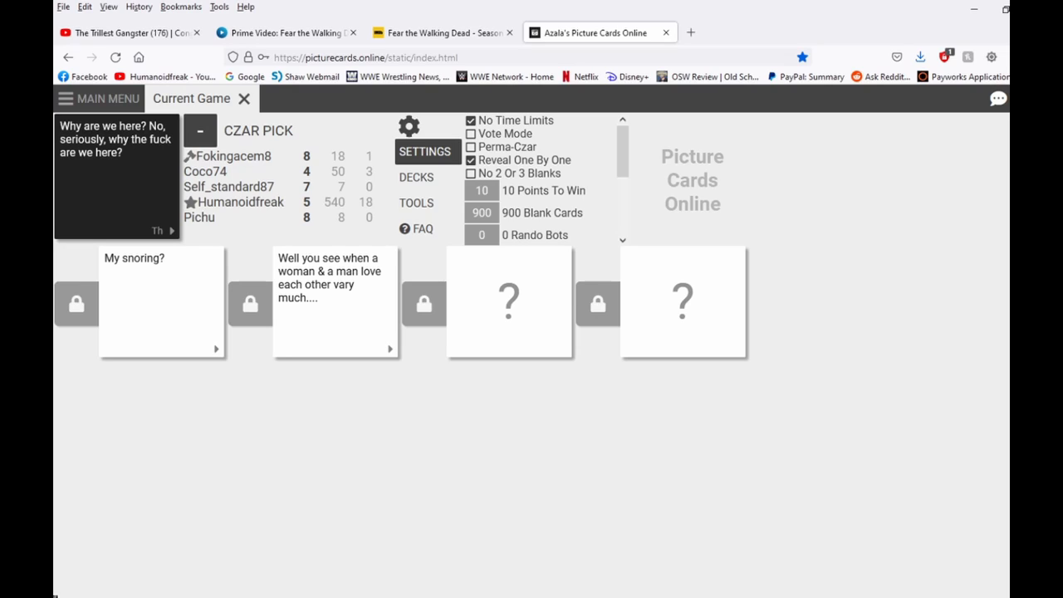
click(508, 303)
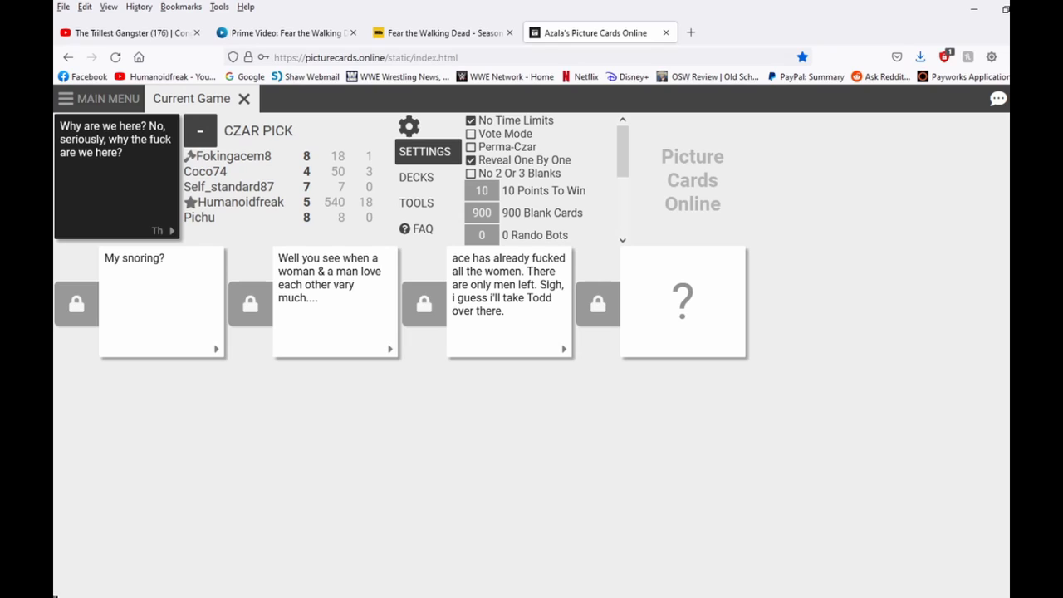
click(681, 302)
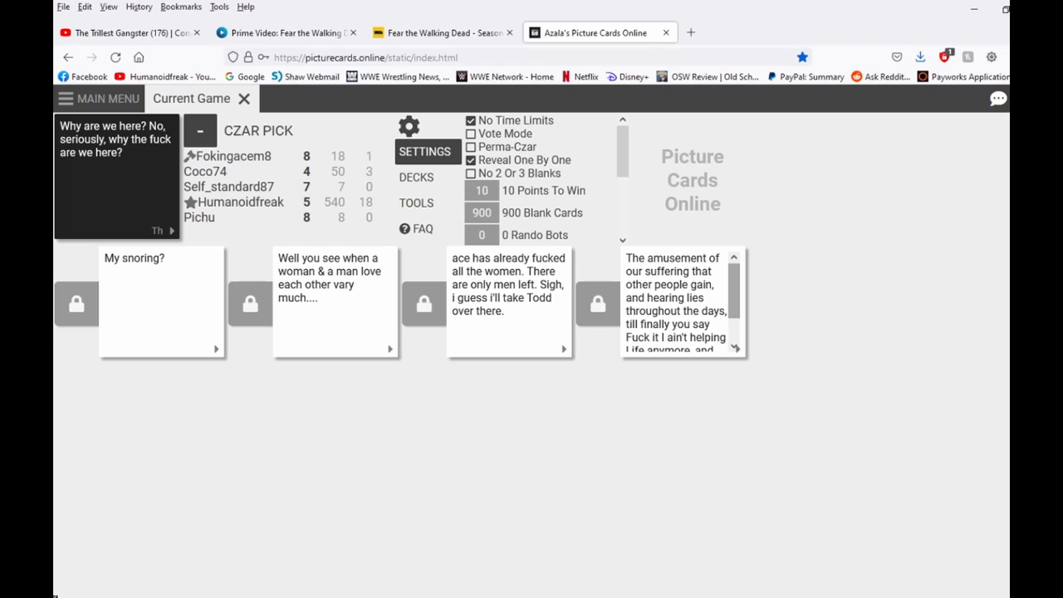
scroll(down, 3)
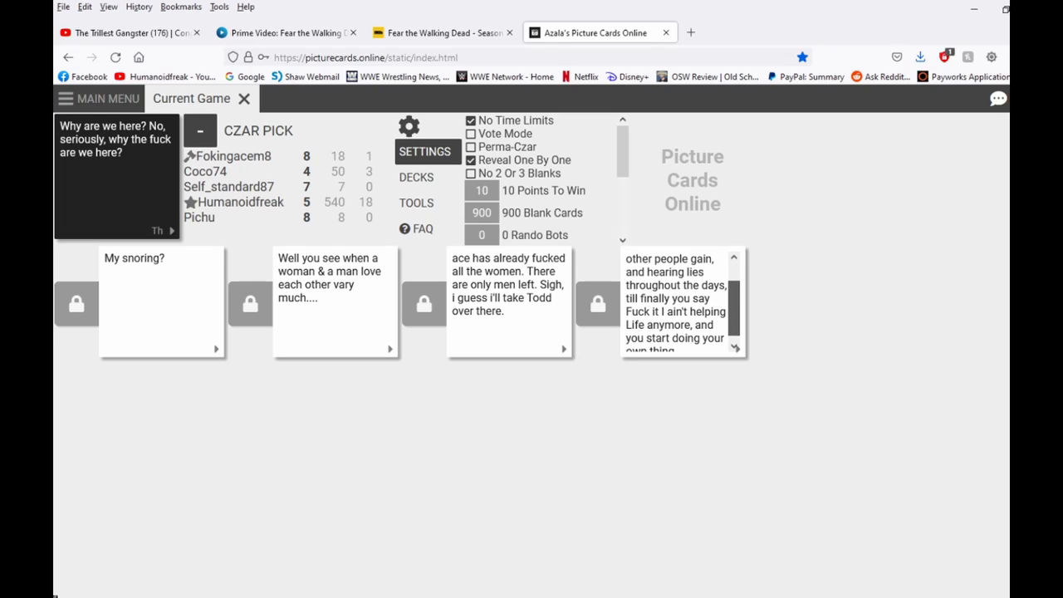
scroll(down, 3)
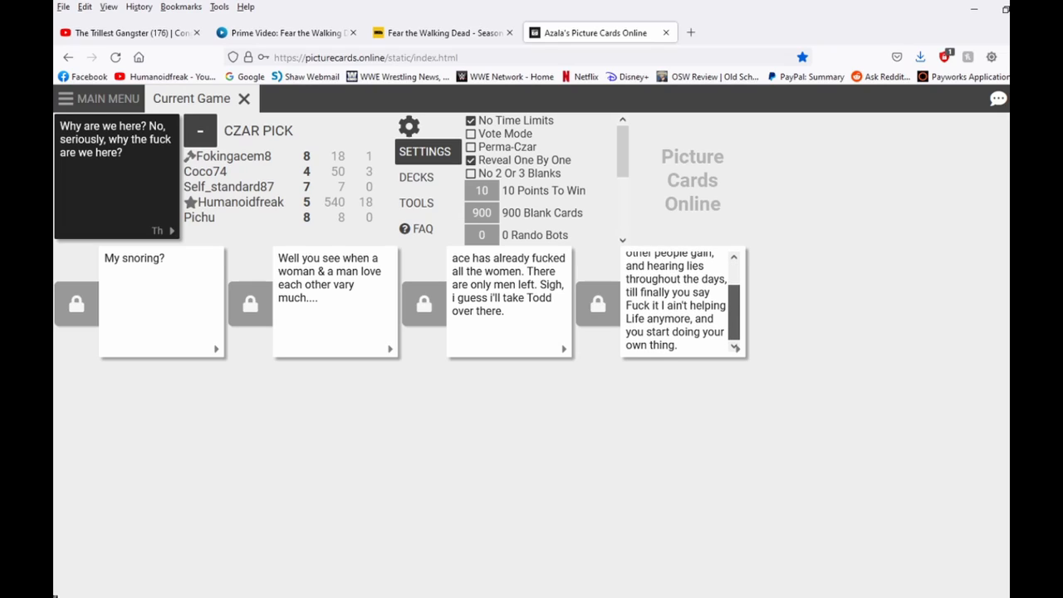
scroll(up, 3)
text(you can eat a hamburger while trying to pronounce hamburger)
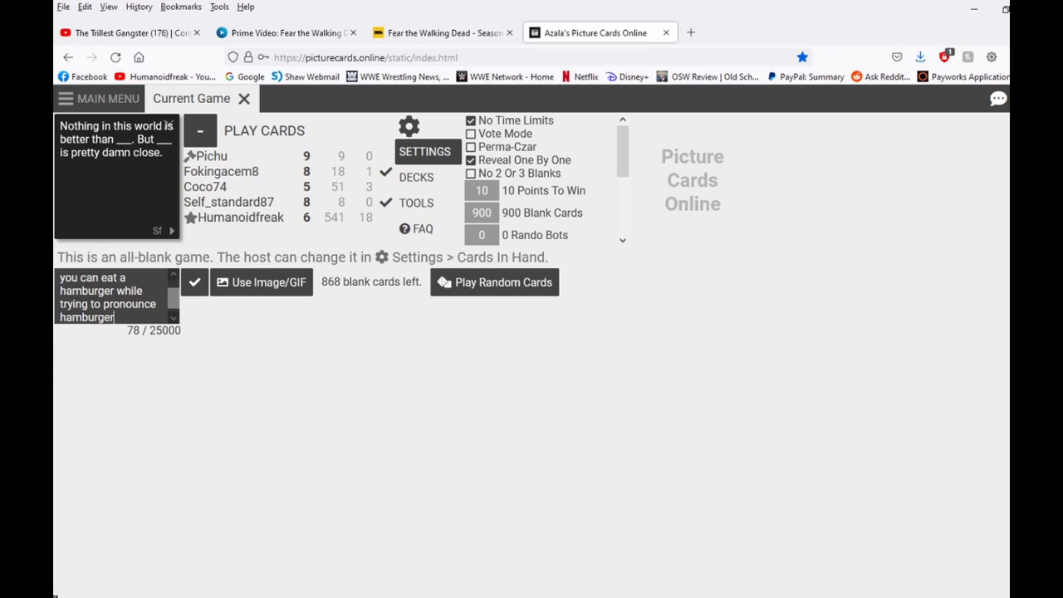
Step: Finish the hamburger answer card by adding 'in french' to its text
text(in french)
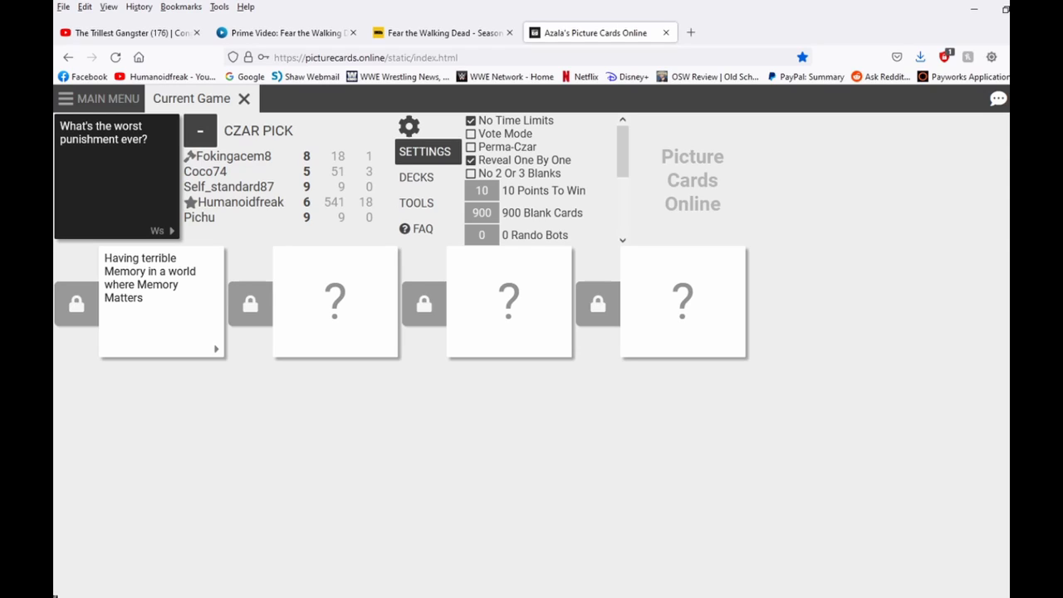
Step: Reveal the second, third and fourth 'worst punishment' answers, including the image and Finnish one
click(336, 302)
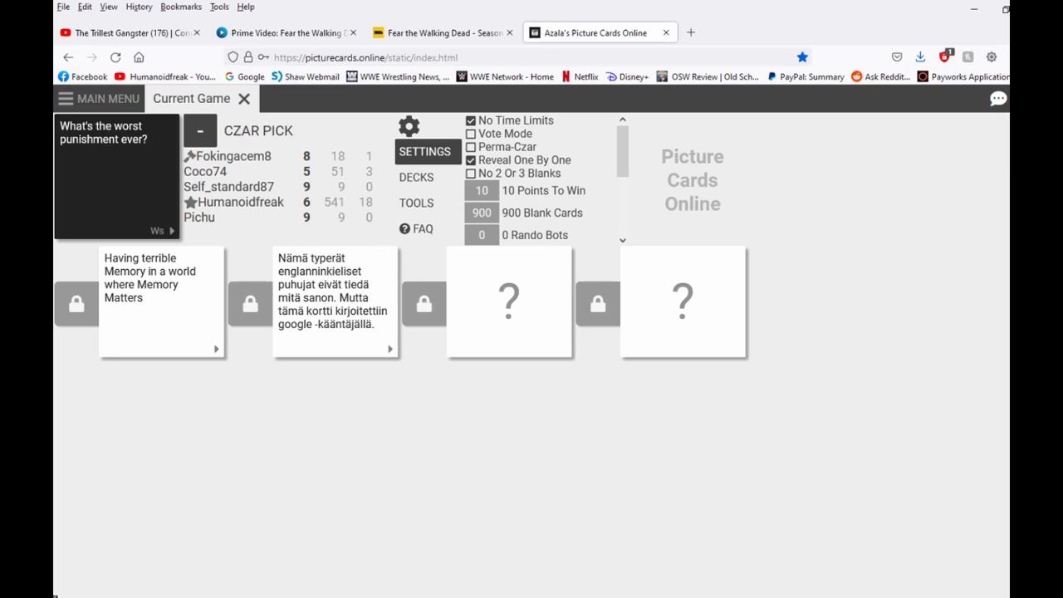
click(508, 300)
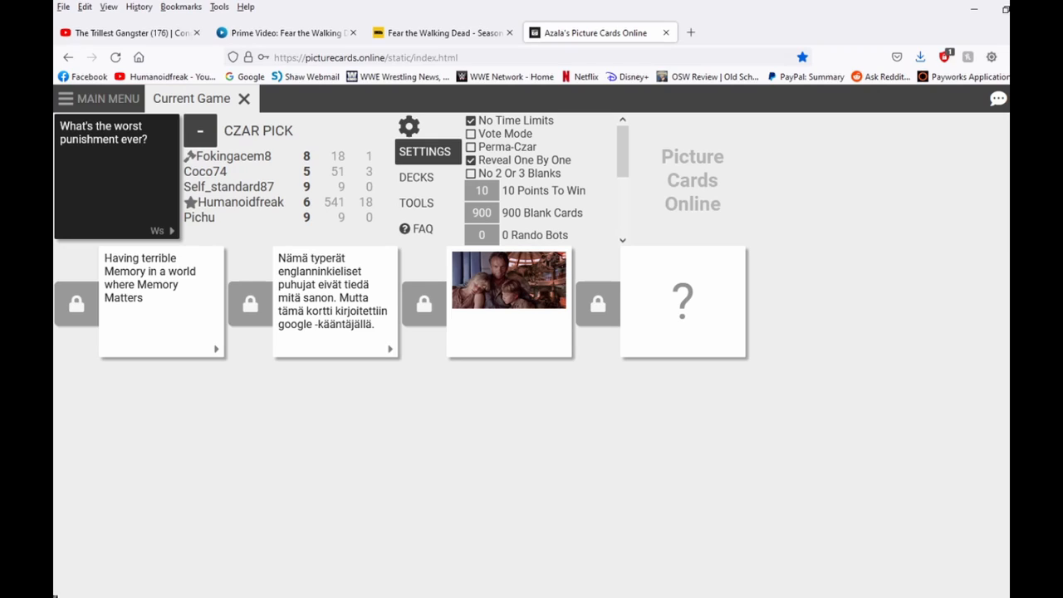
click(683, 302)
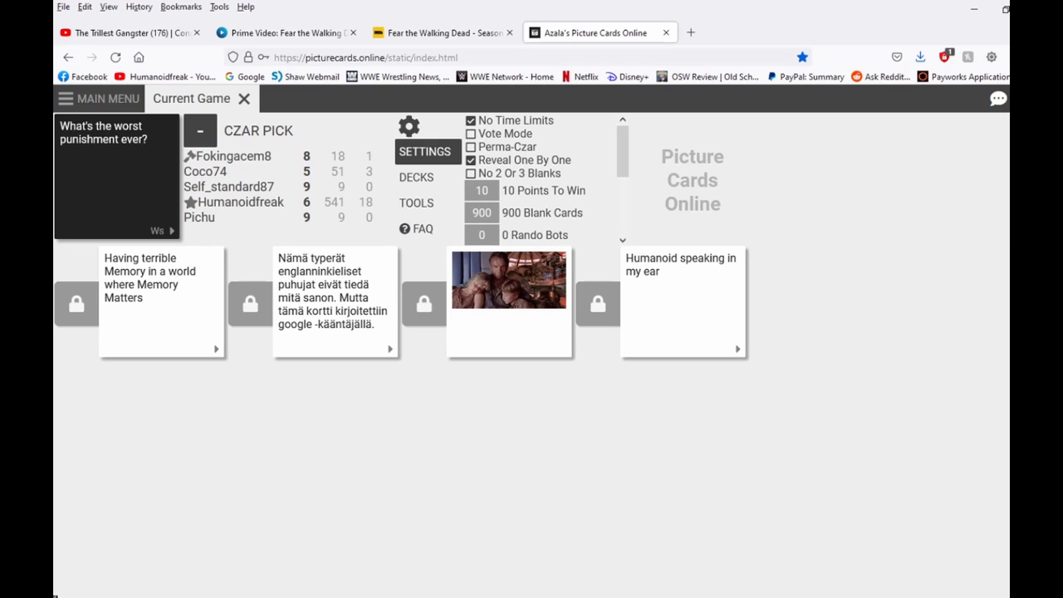